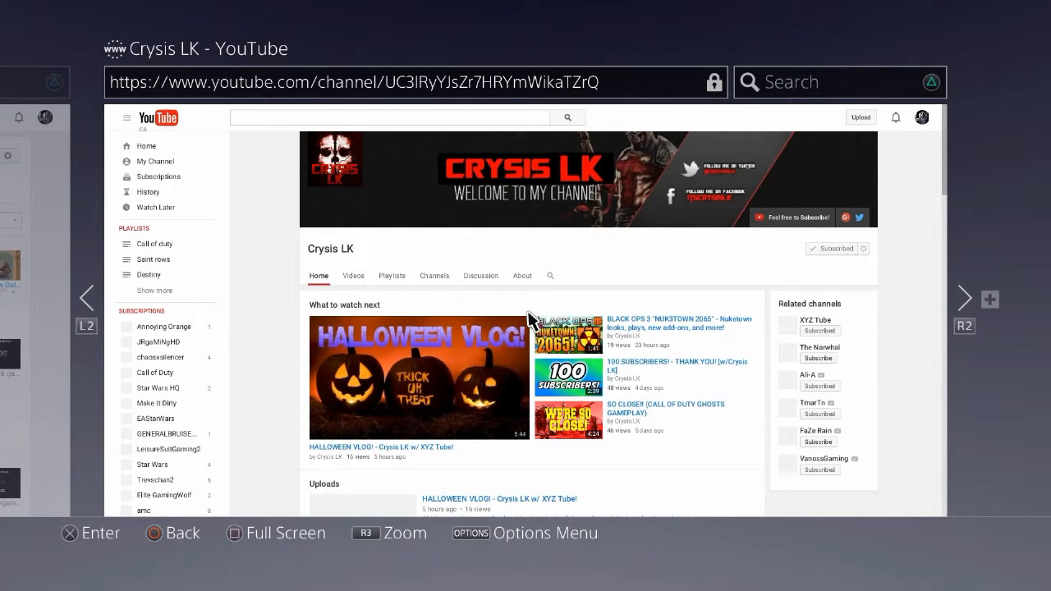
Show the XYZ Tube channel page from the Subscriptions list after the Crysis LK and EliteKwozi channels
text(Psn gamer)
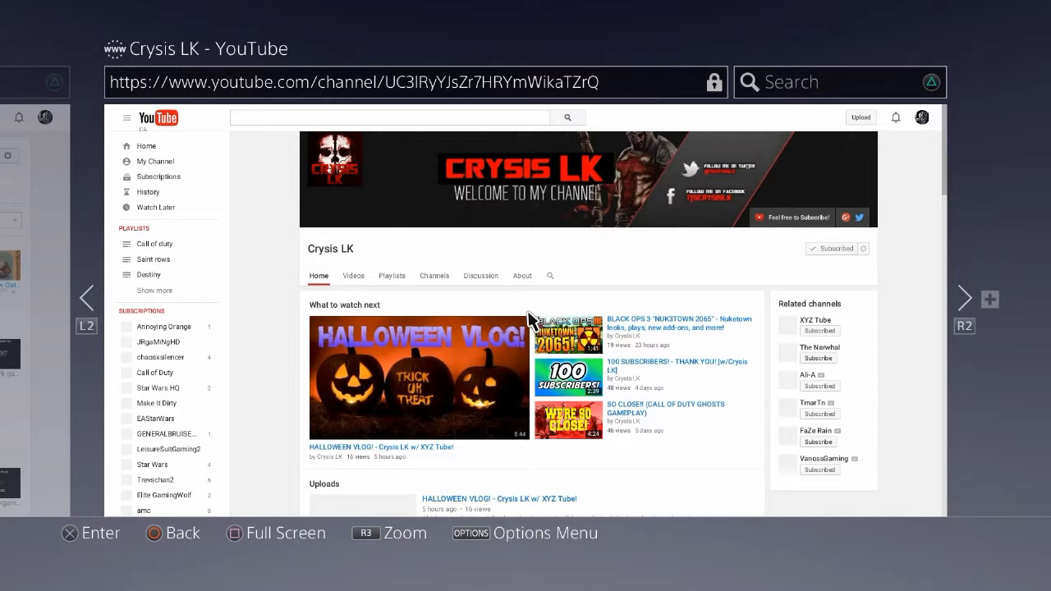
text(Psn gamer)
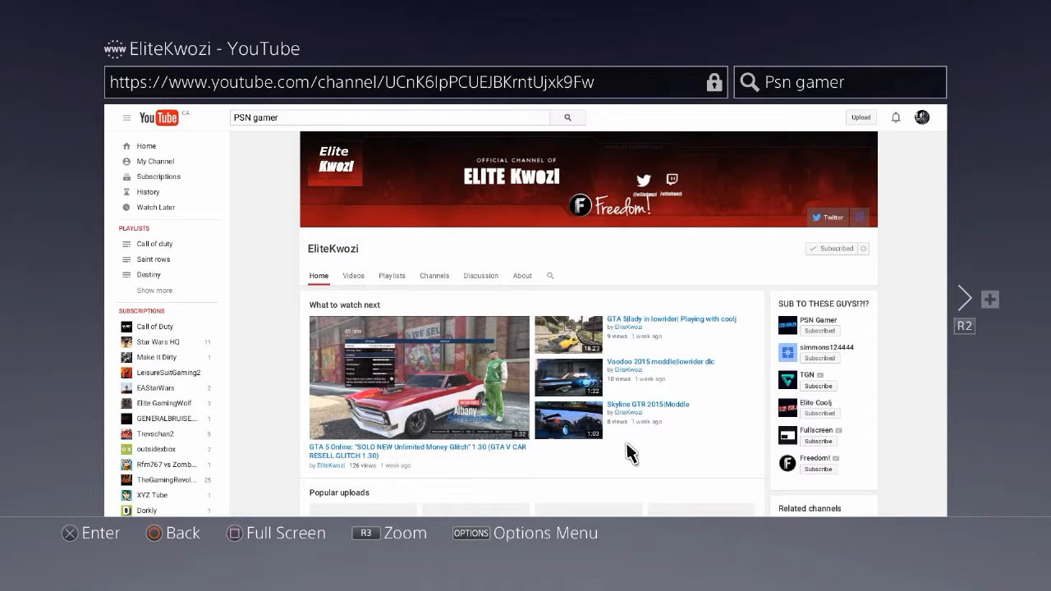
click(151, 494)
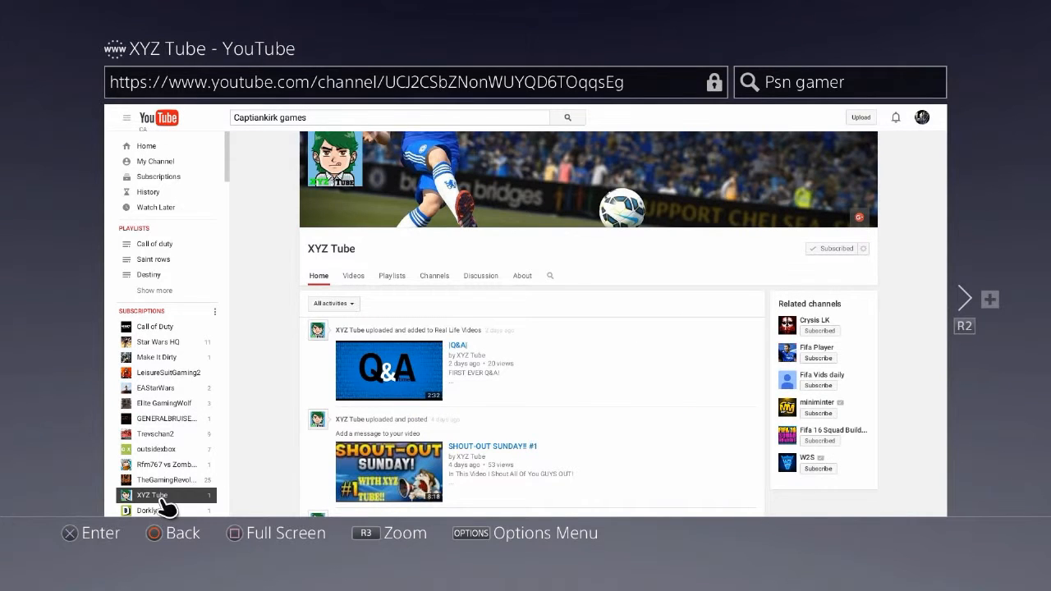